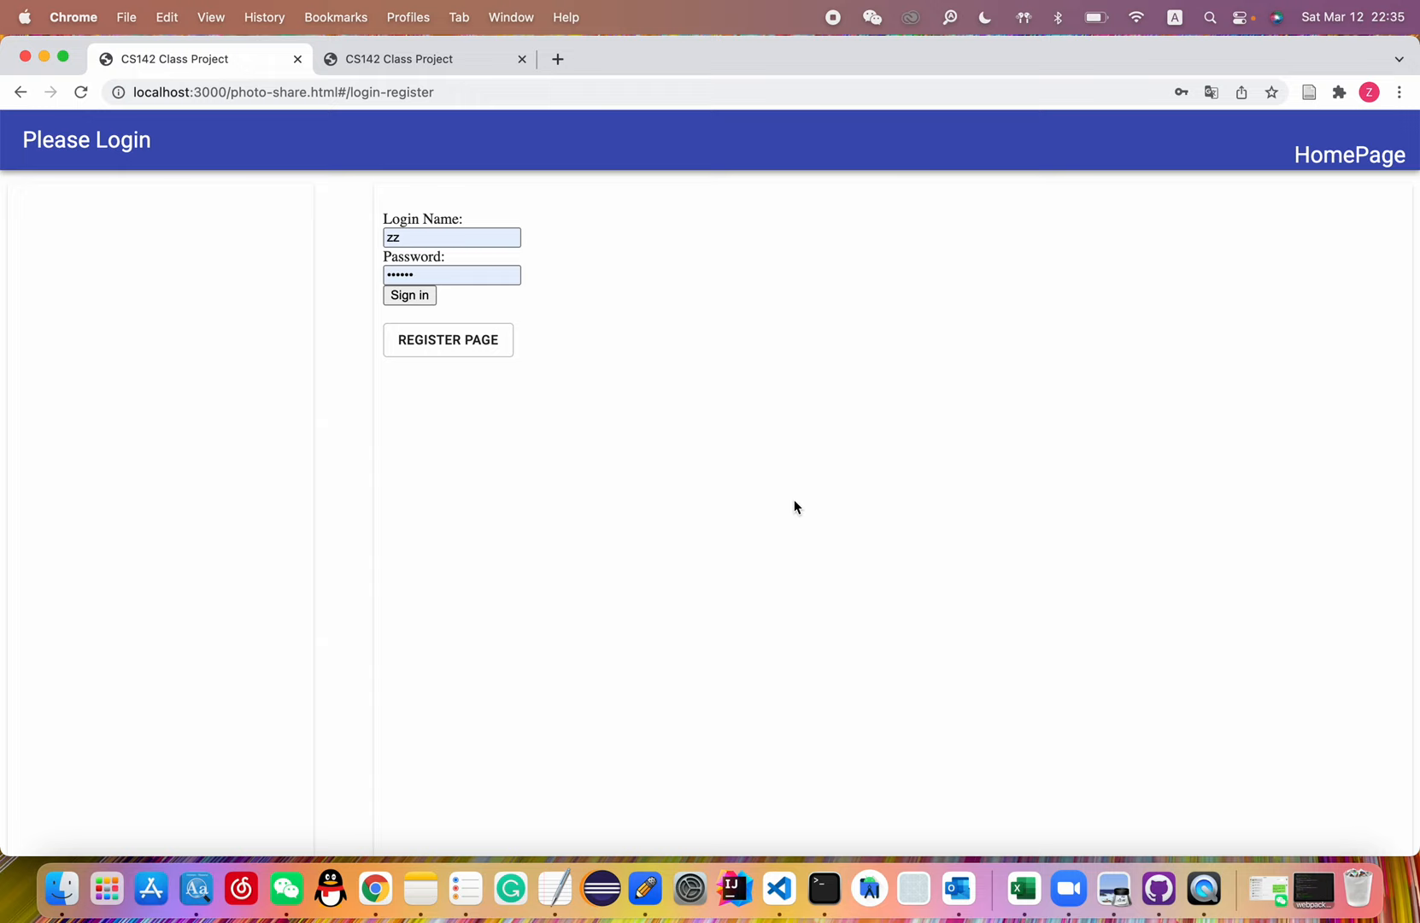
{"action": "left_click", "coordinate": [409, 294]}
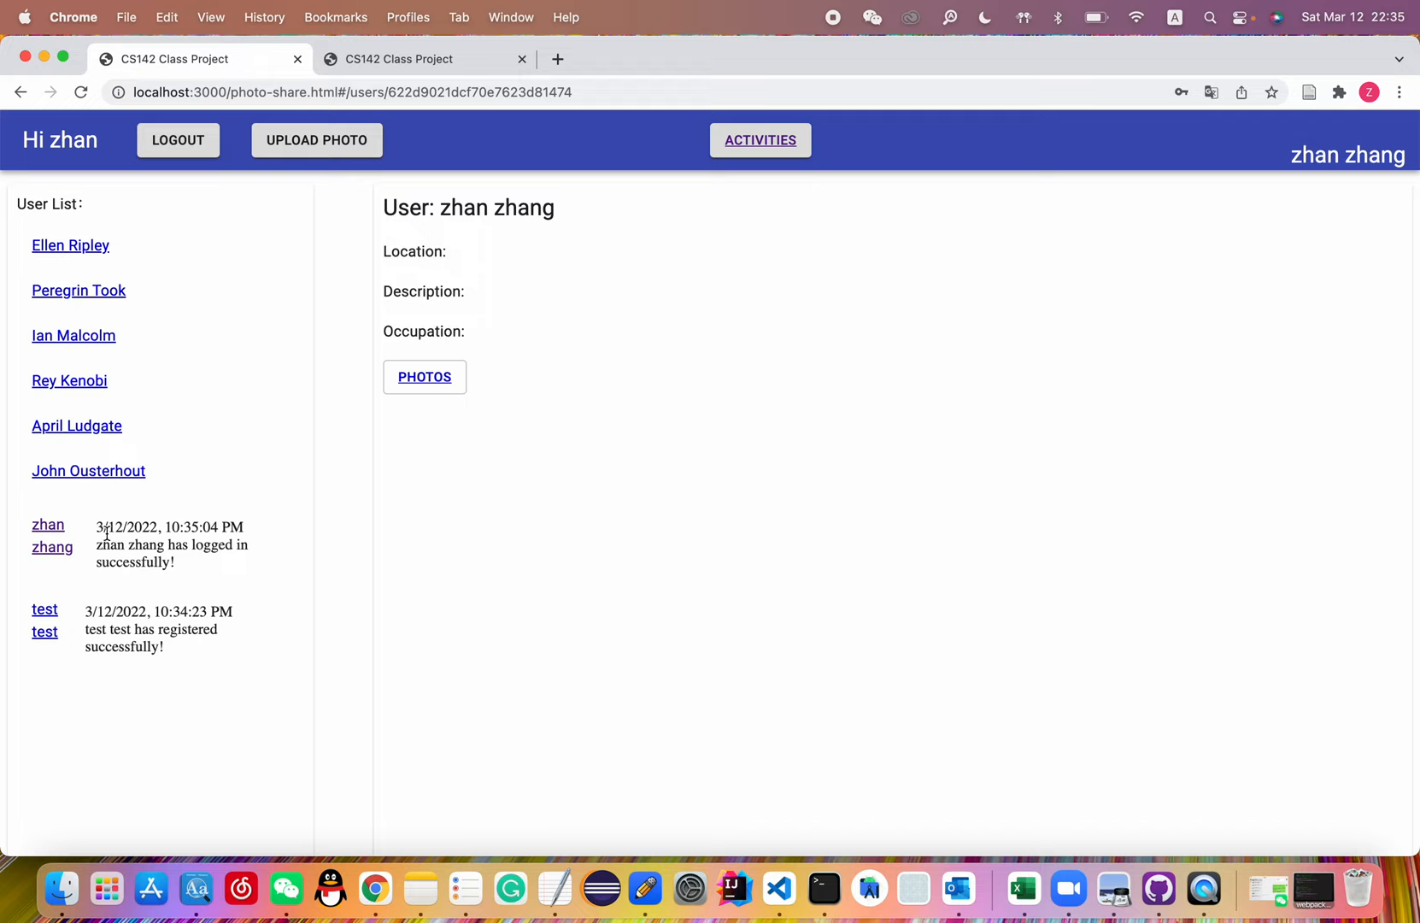
{"action": "mouse_move", "coordinate": [114, 620]}
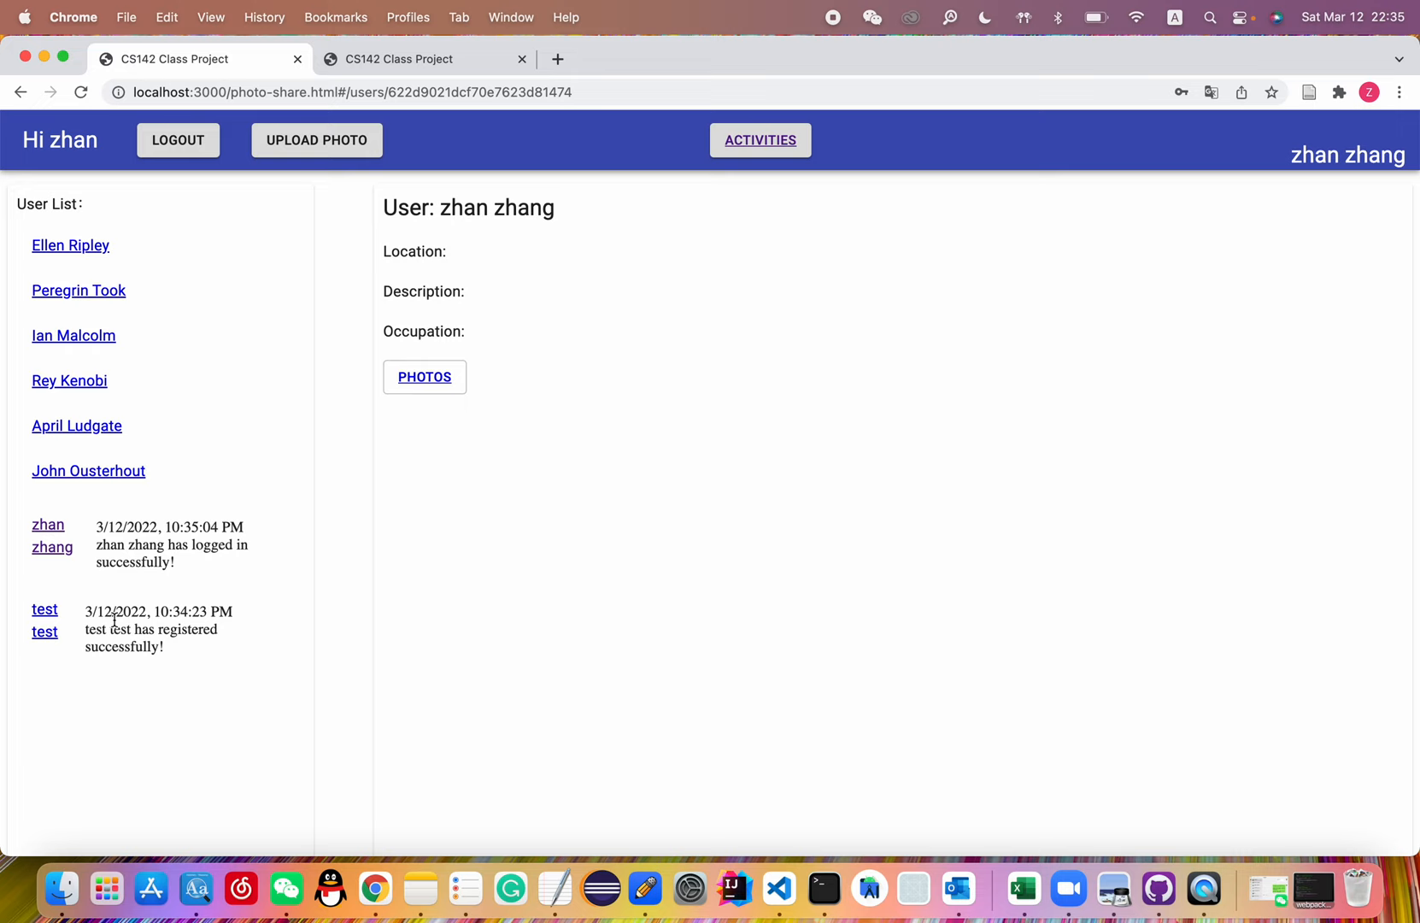
Step: Upload two new photos as zhan zhang, the latest being the duck picture
{"action": "left_click", "coordinate": [316, 141]}
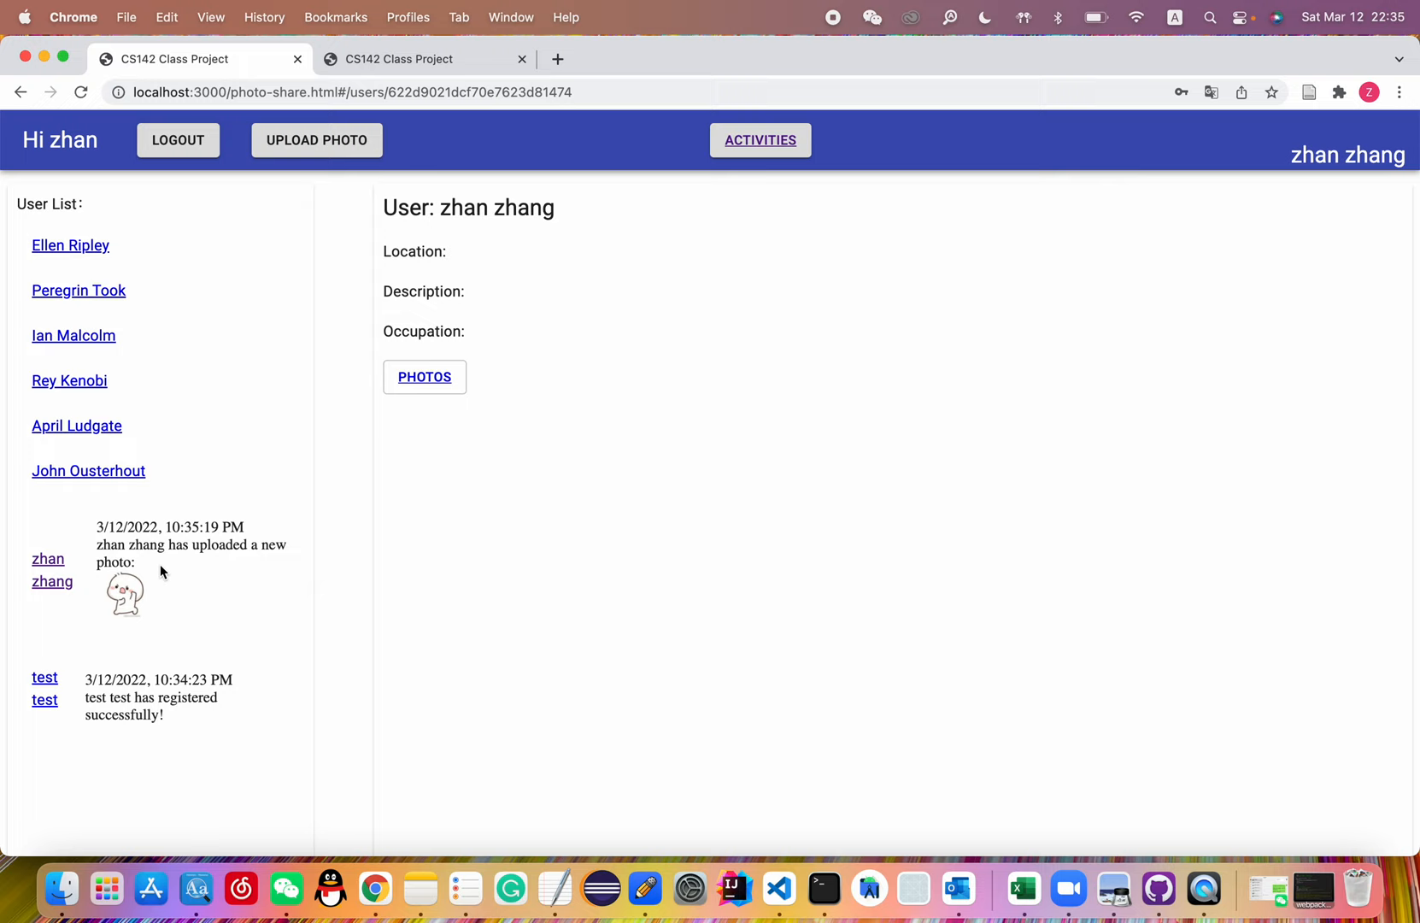
{"action": "left_click", "coordinate": [316, 140]}
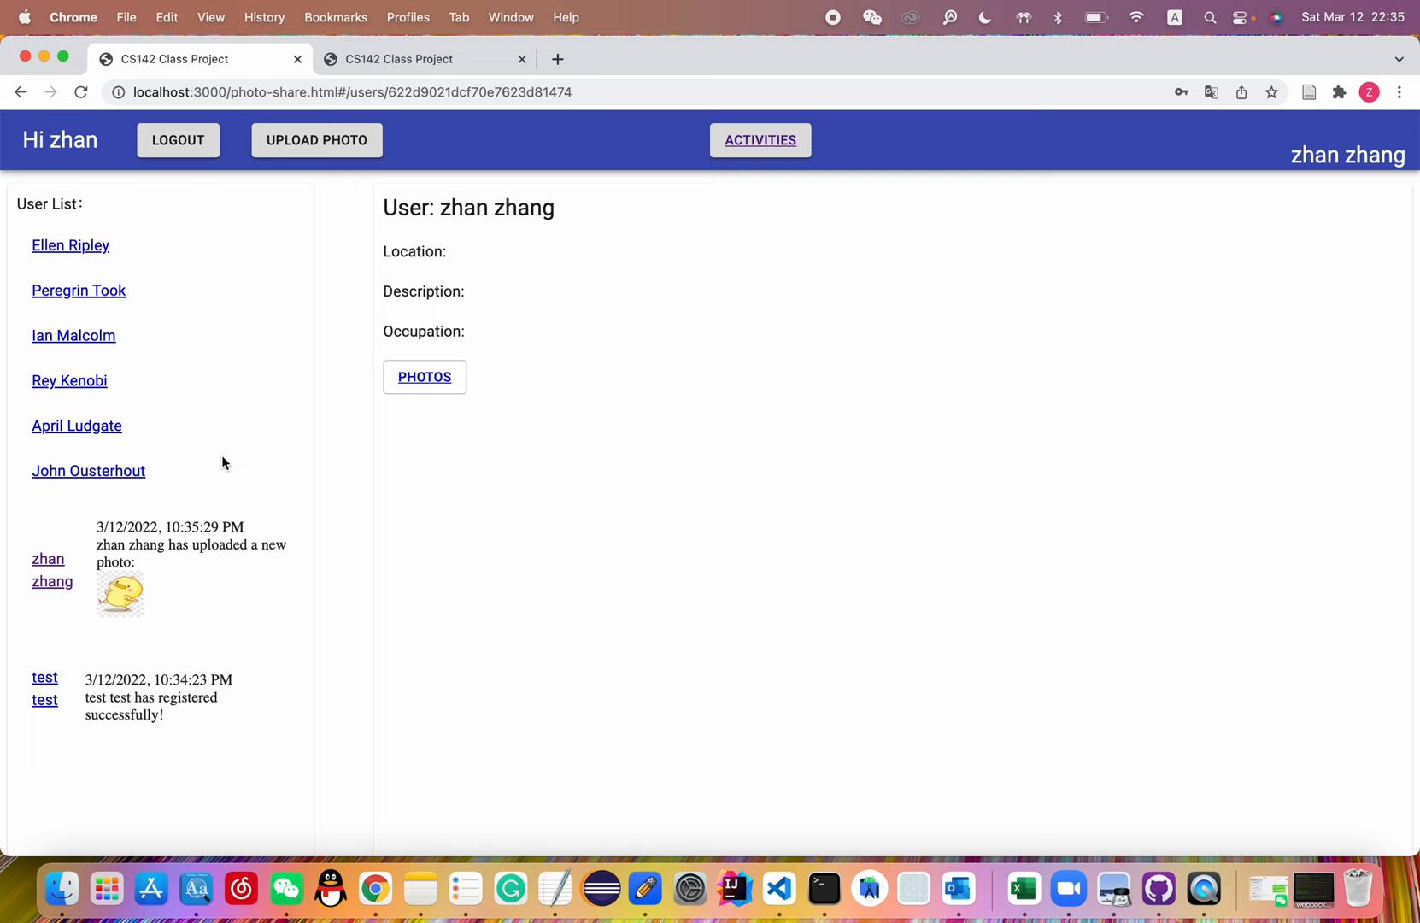
{"action": "left_click", "coordinate": [424, 376]}
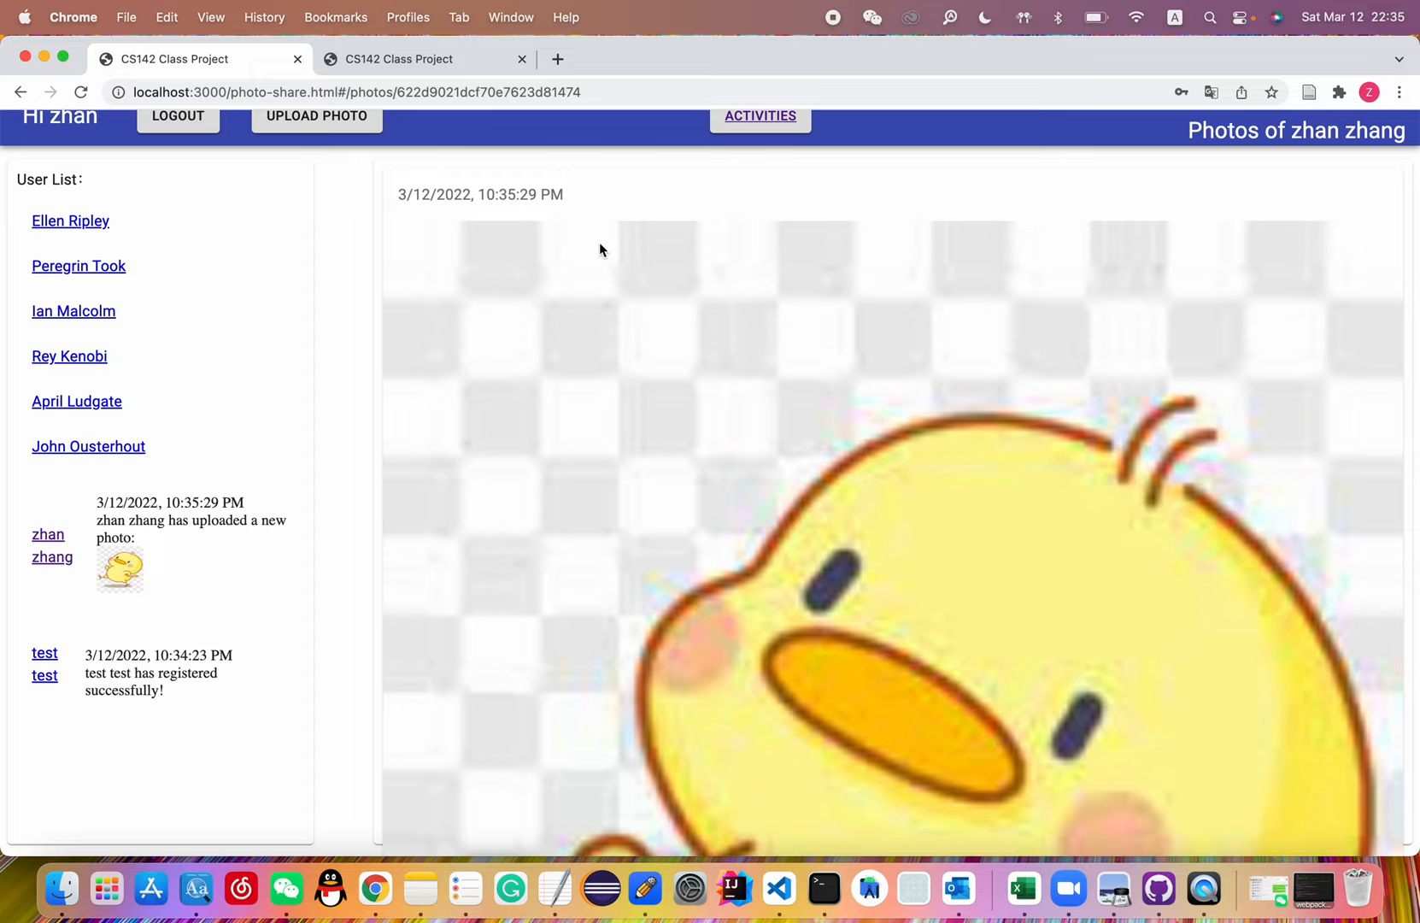
{"action": "scroll", "scroll_direction": "down", "scroll_amount": 3}
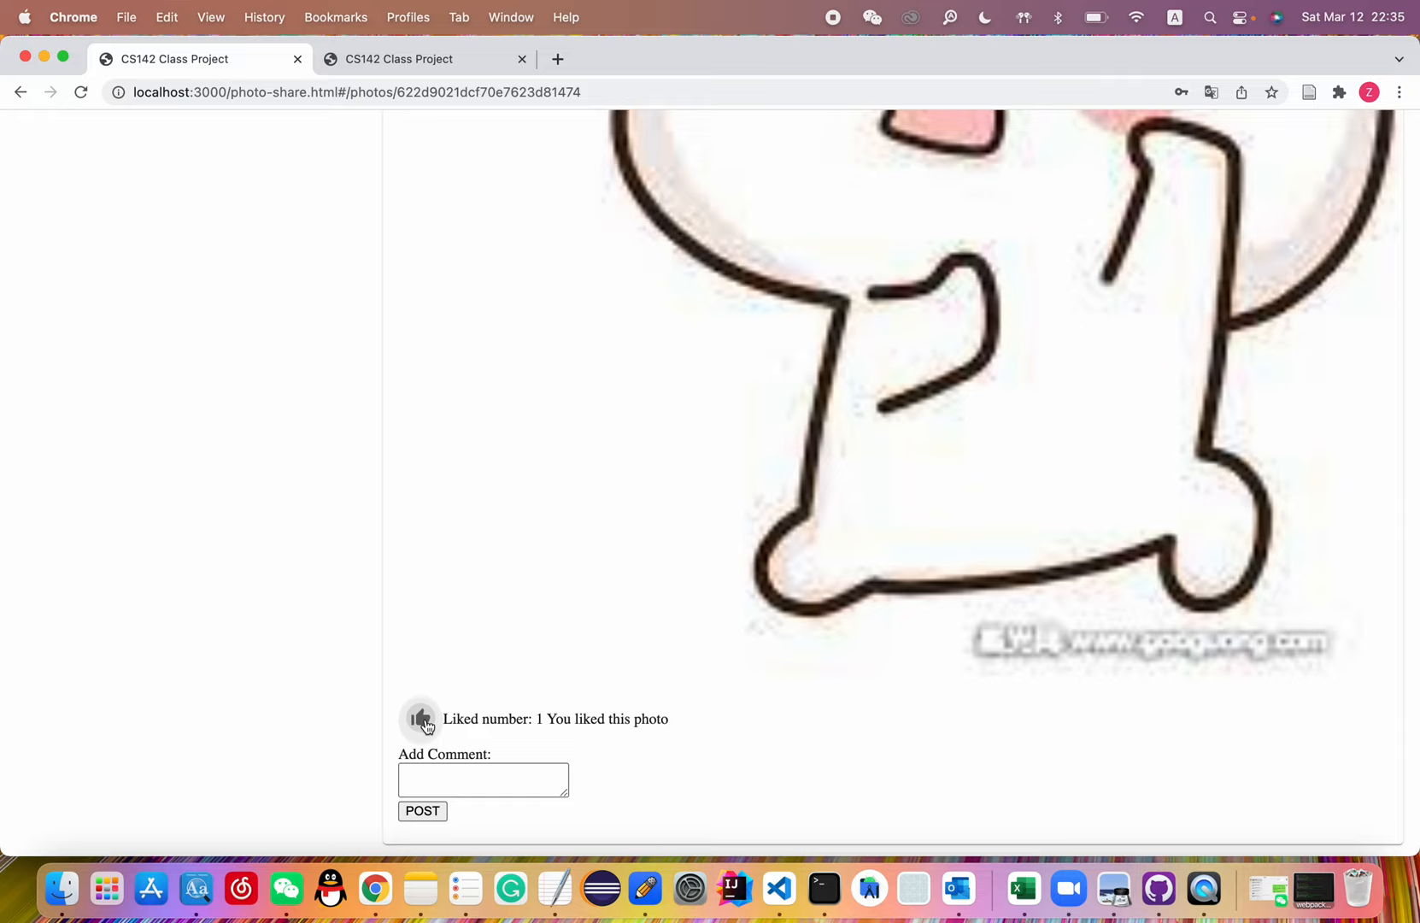
{"action": "mouse_move", "coordinate": [572, 742]}
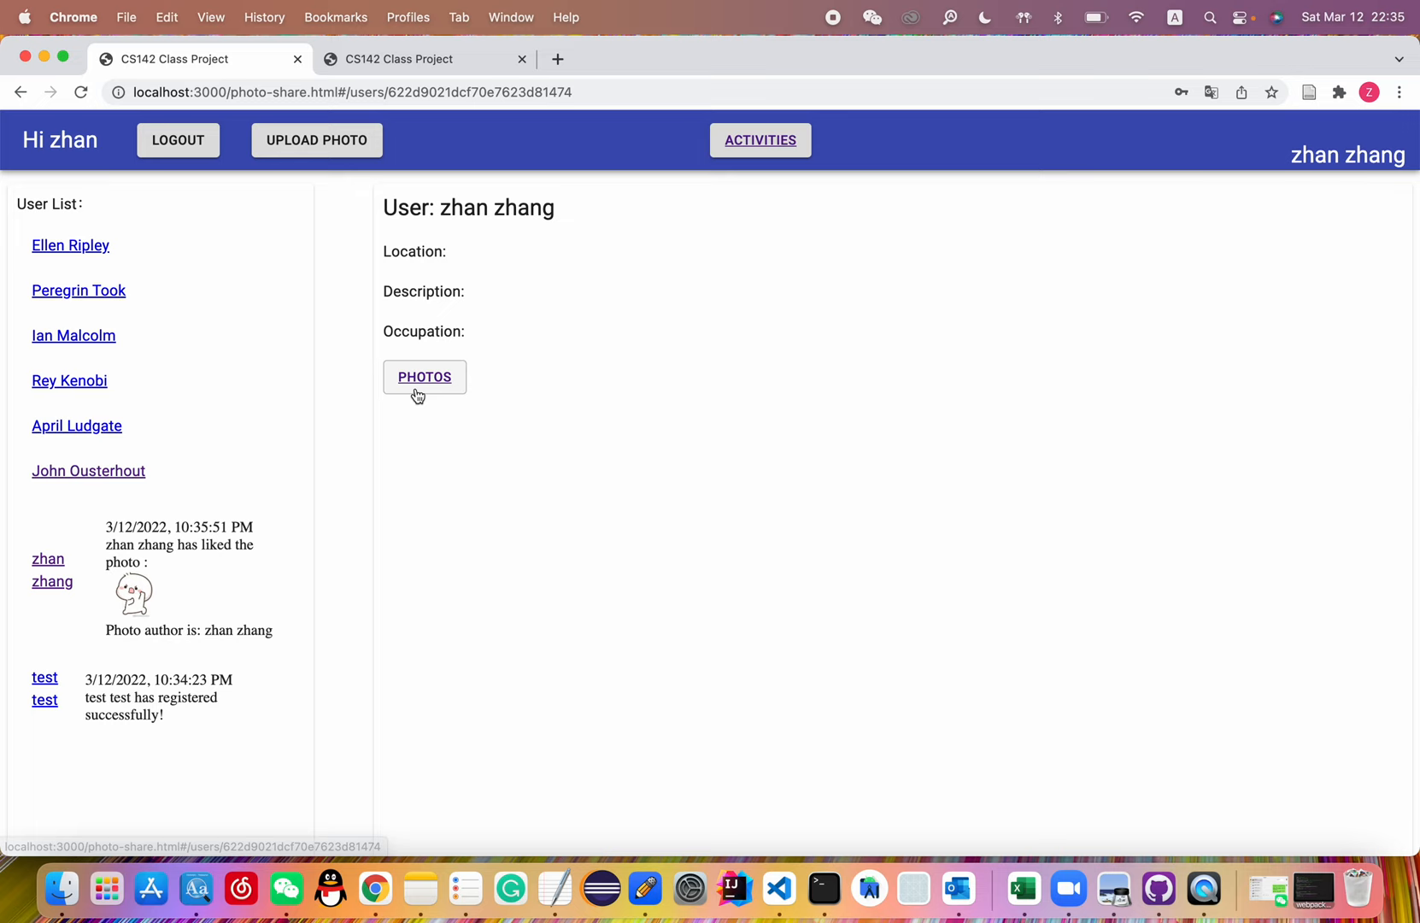
{"action": "left_click", "coordinate": [74, 335]}
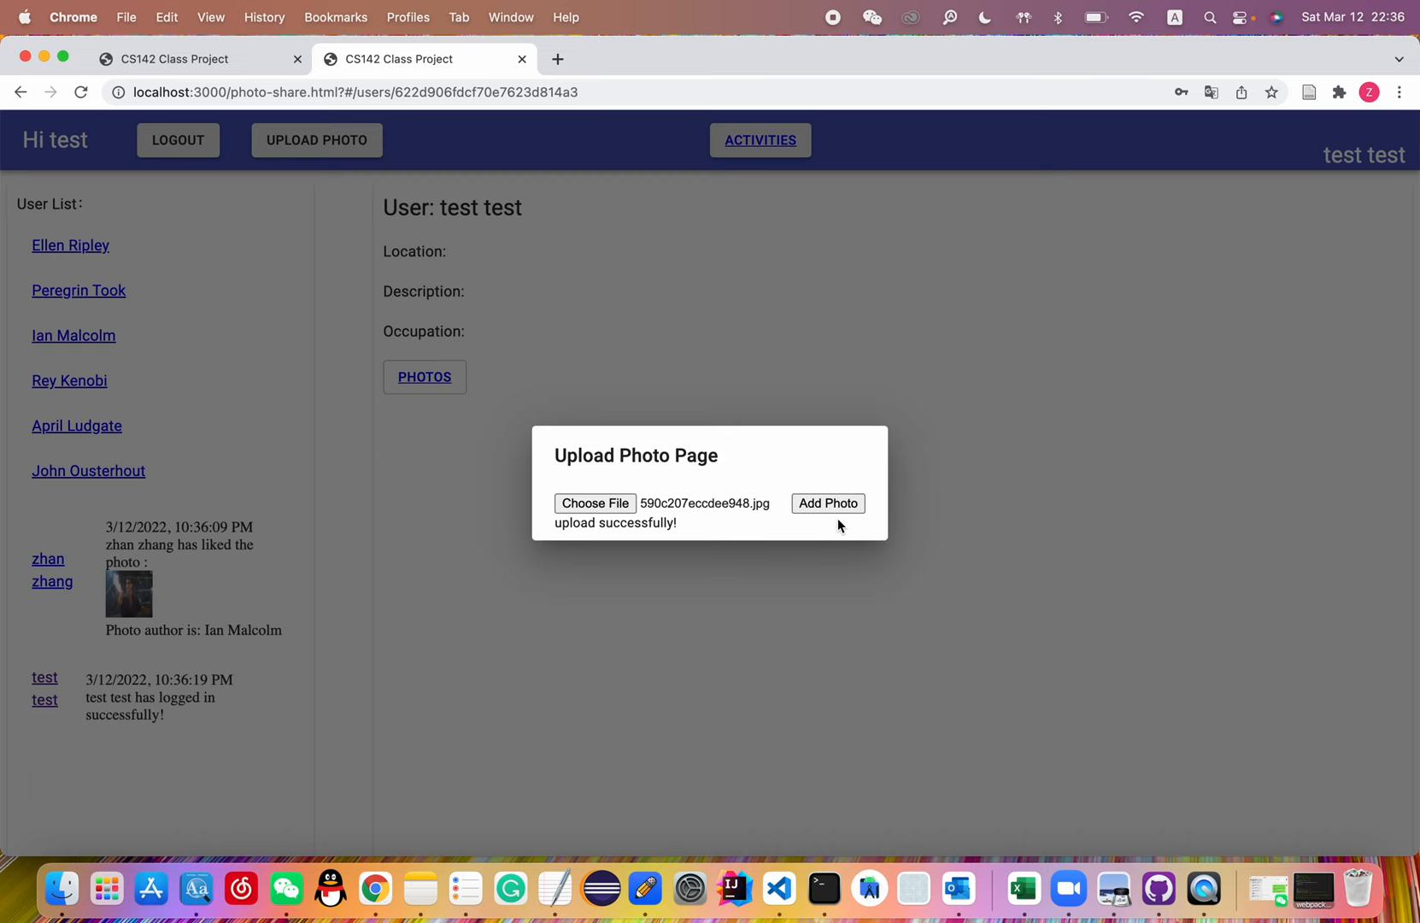
Step: Add the chosen photo to test test's account in the second tab
{"action": "left_click", "coordinate": [761, 140]}
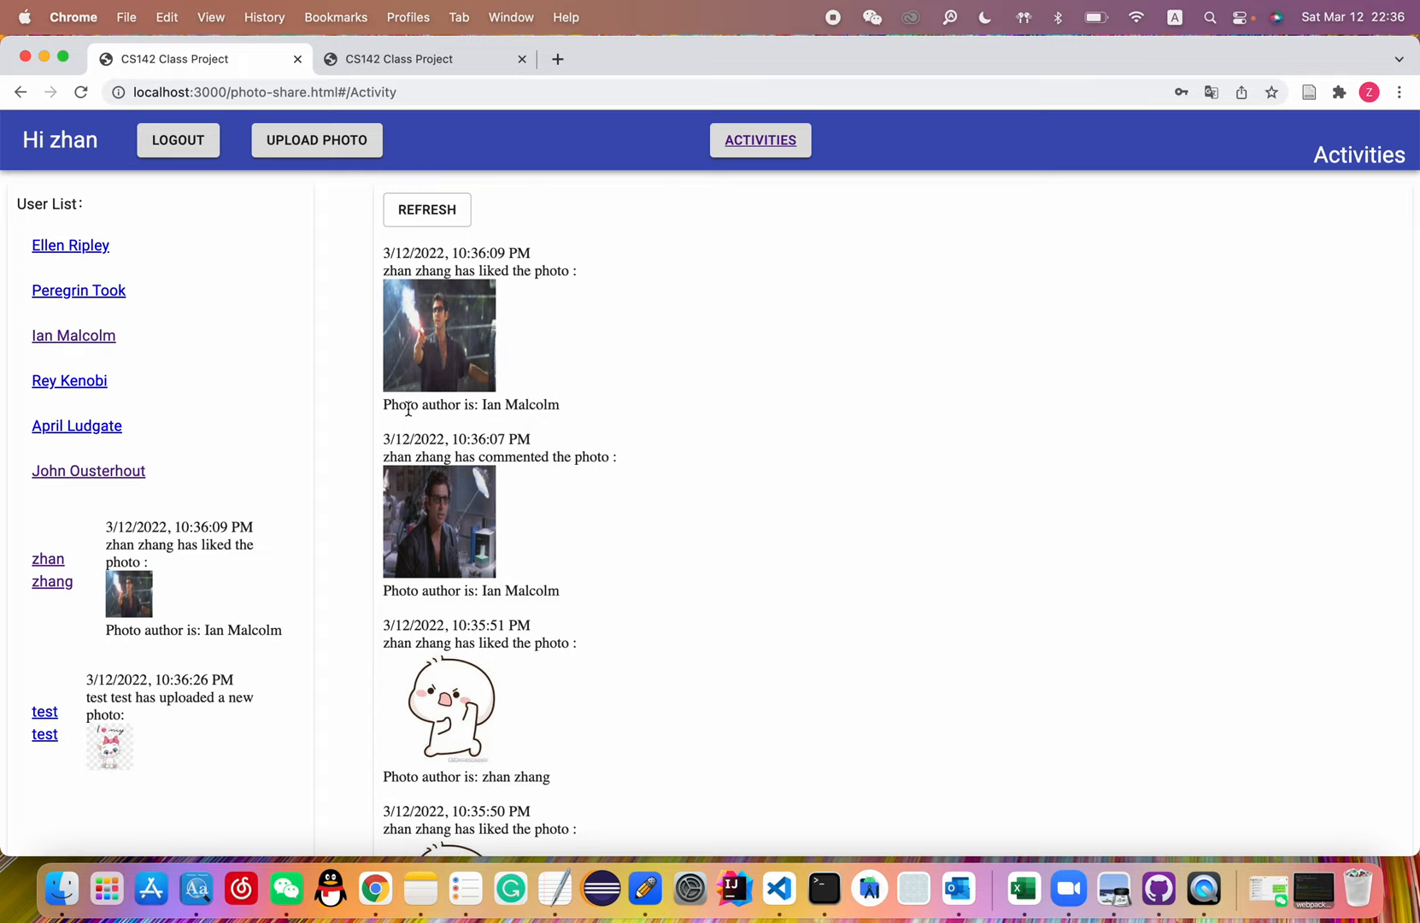
Step: Switch back to the test test session to continue its activity
{"action": "left_click", "coordinate": [425, 208]}
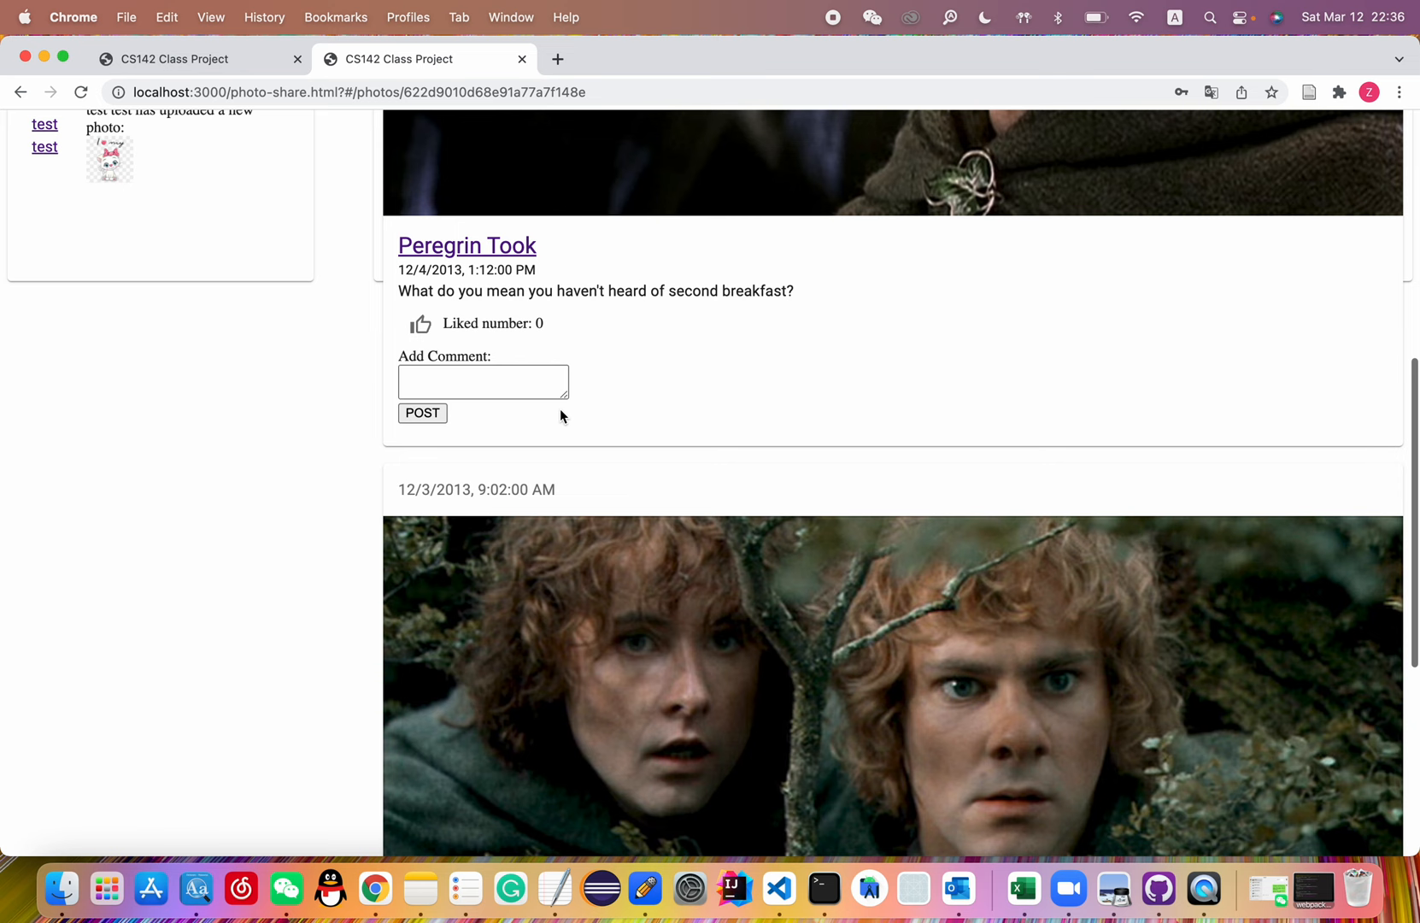
Step: As test test, like one of Peregrin Took's photos
{"action": "left_click", "coordinate": [759, 140]}
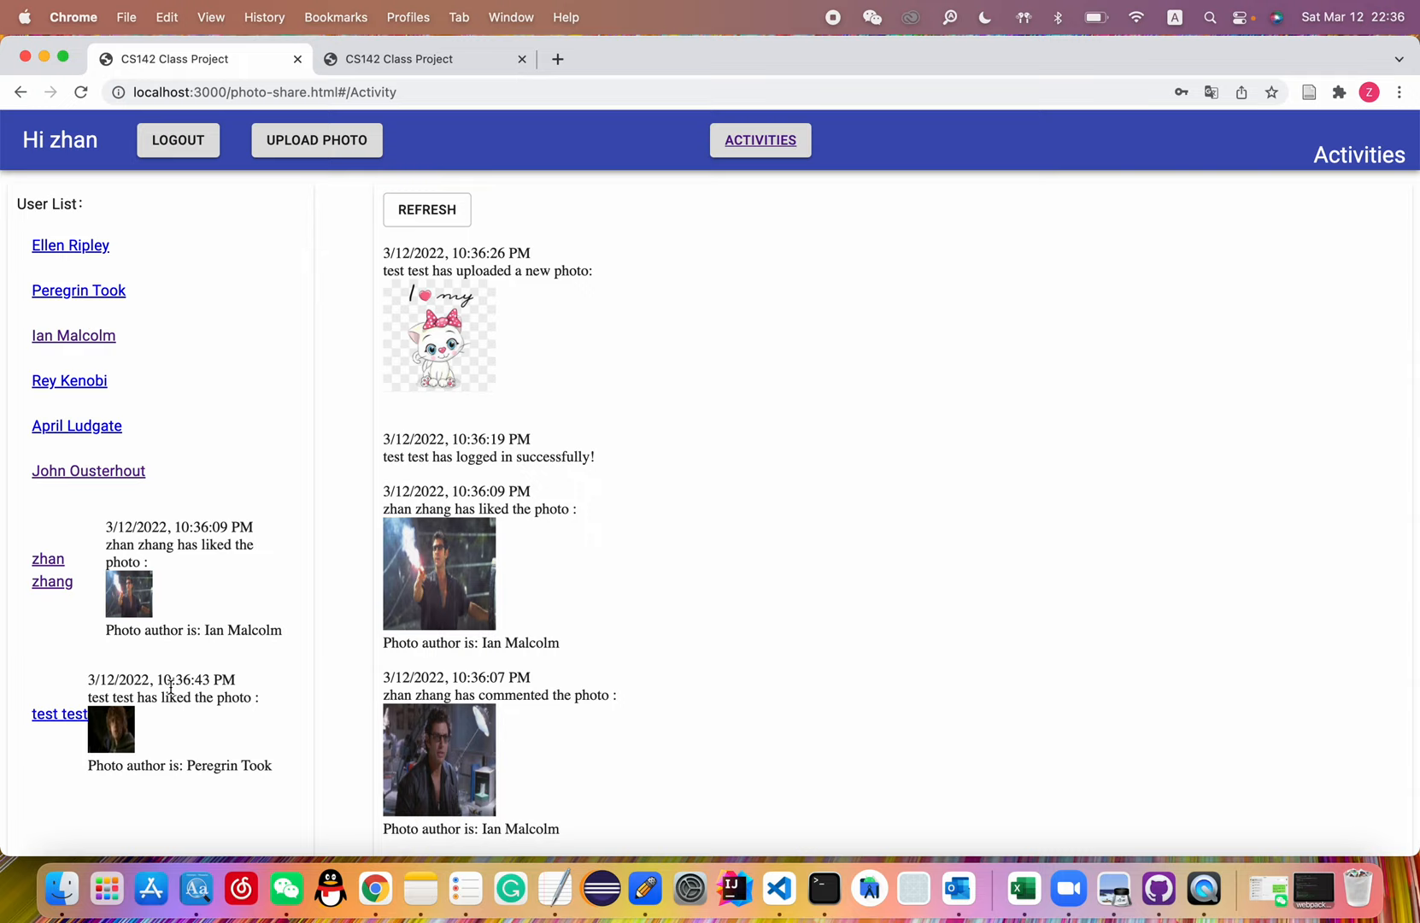
{"action": "mouse_move", "coordinate": [453, 251]}
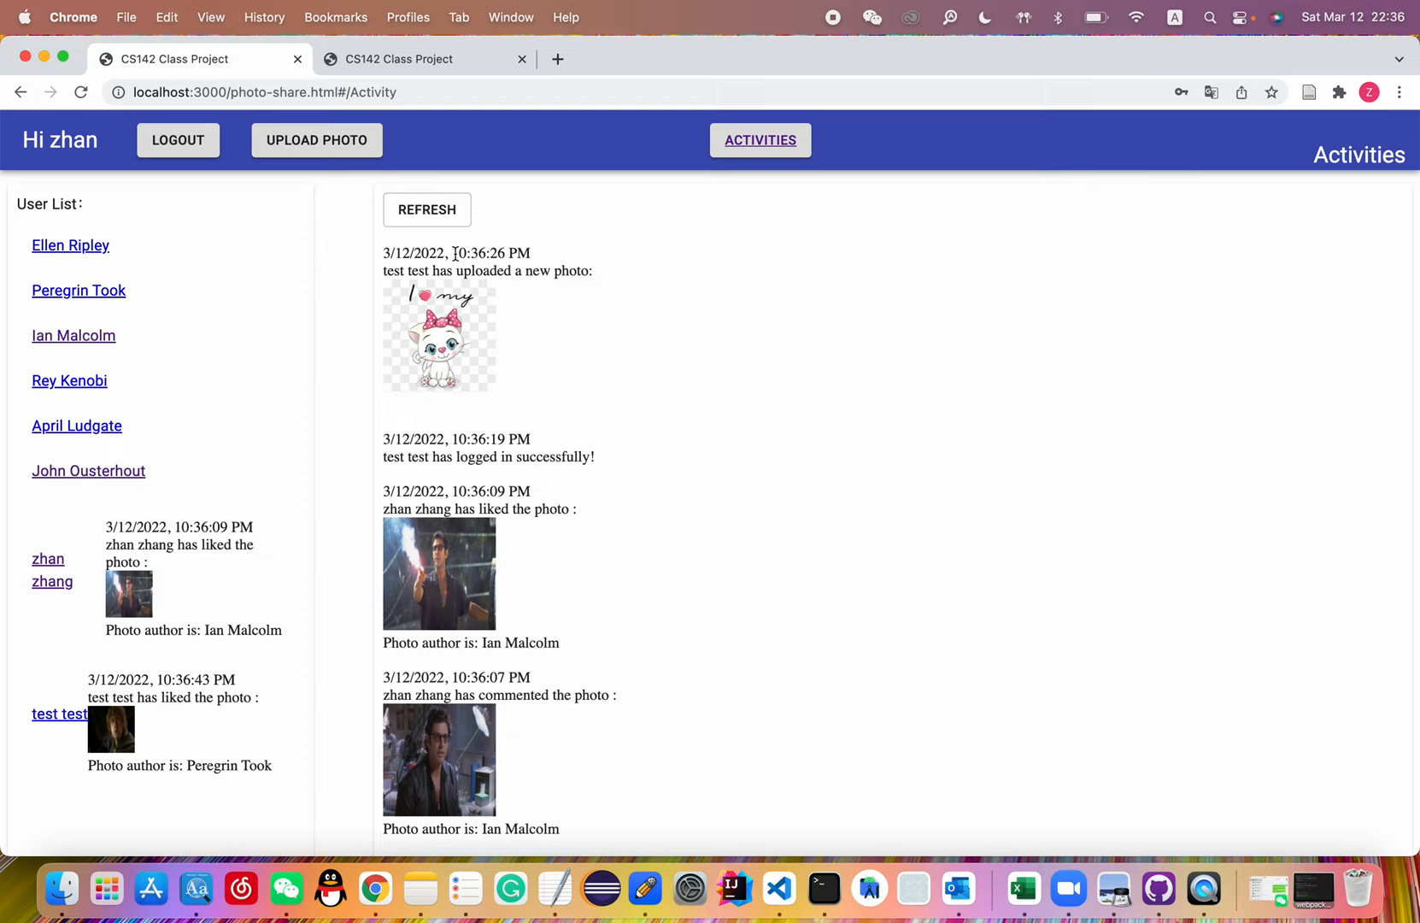